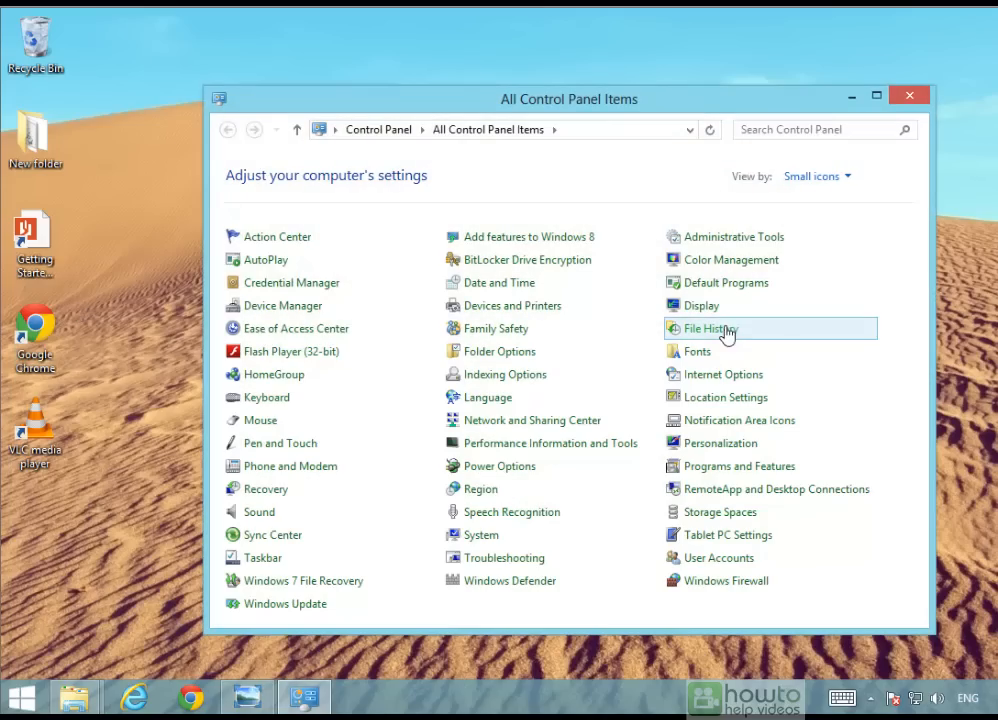
mouse_move(724, 328)
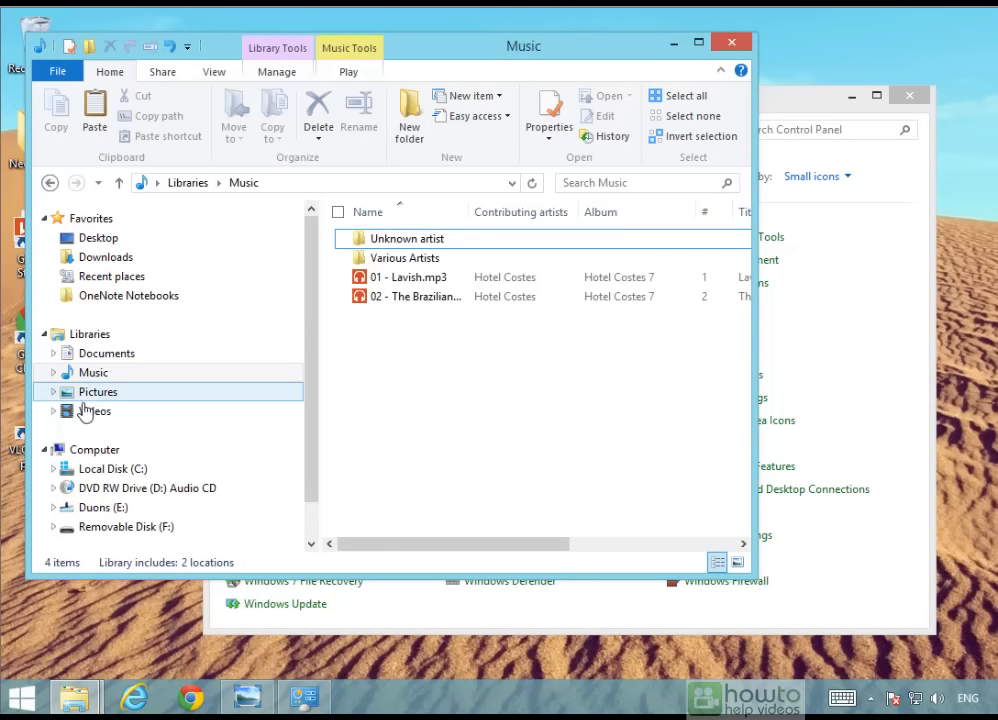
mouse_move(68, 430)
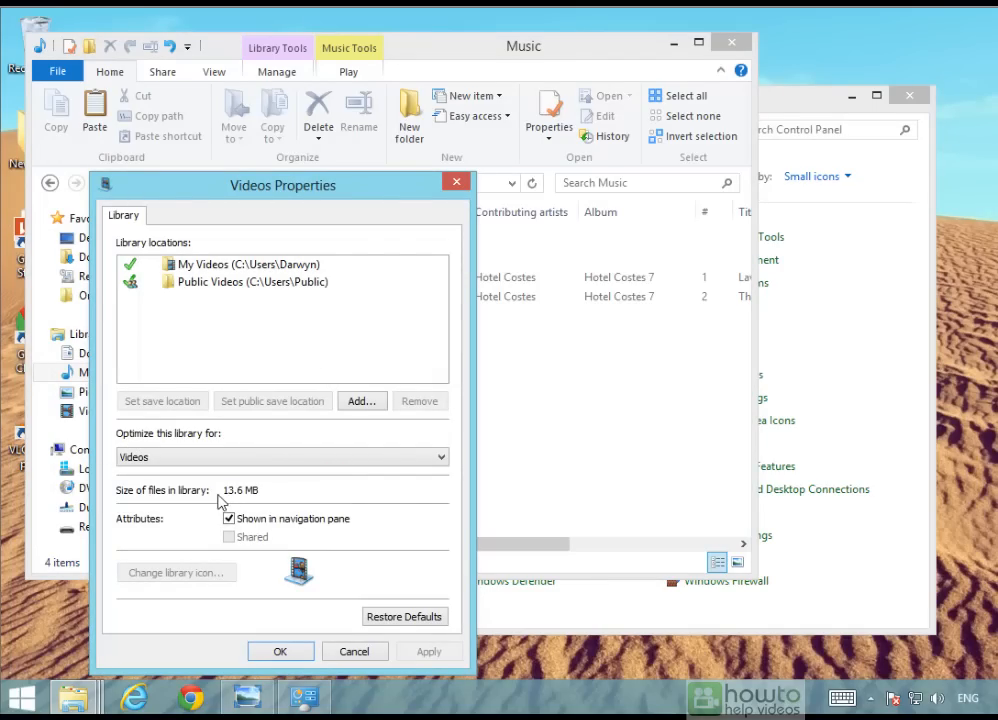
mouse_move(248, 504)
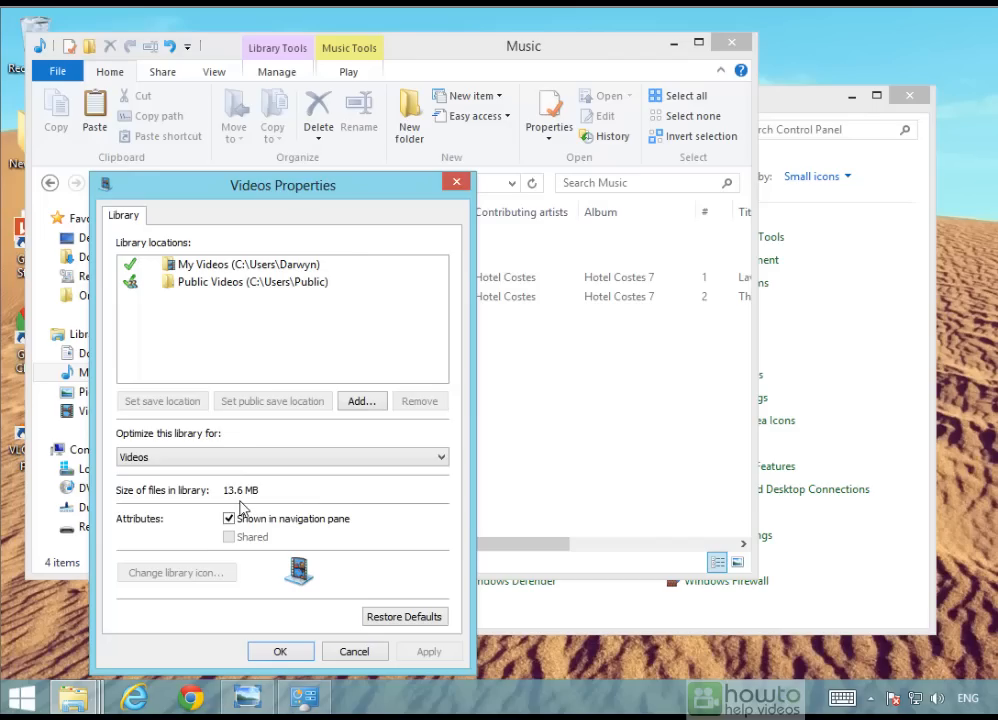
Step: Dismiss the Videos library Properties dialog, leaving File Explorer on the Music library
click(356, 652)
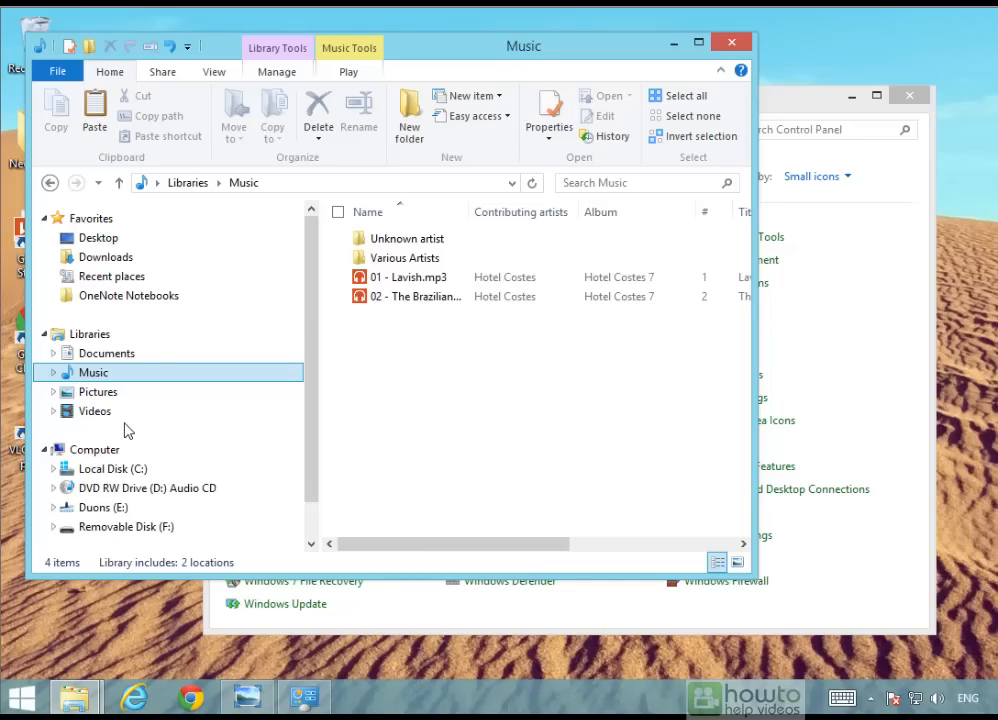
mouse_move(116, 434)
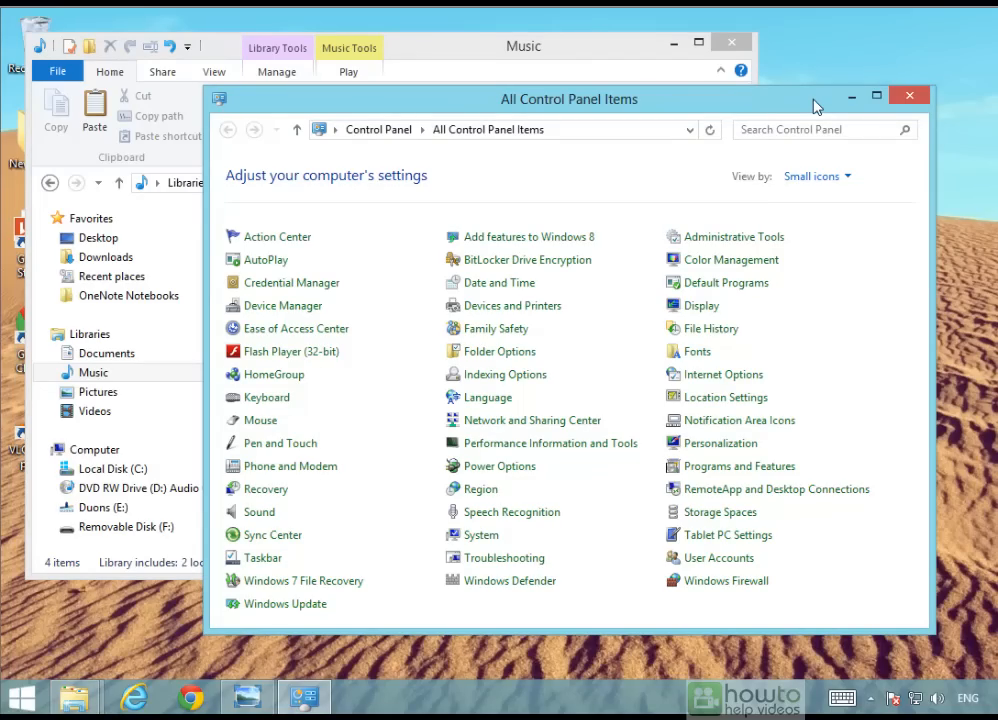
mouse_move(728, 282)
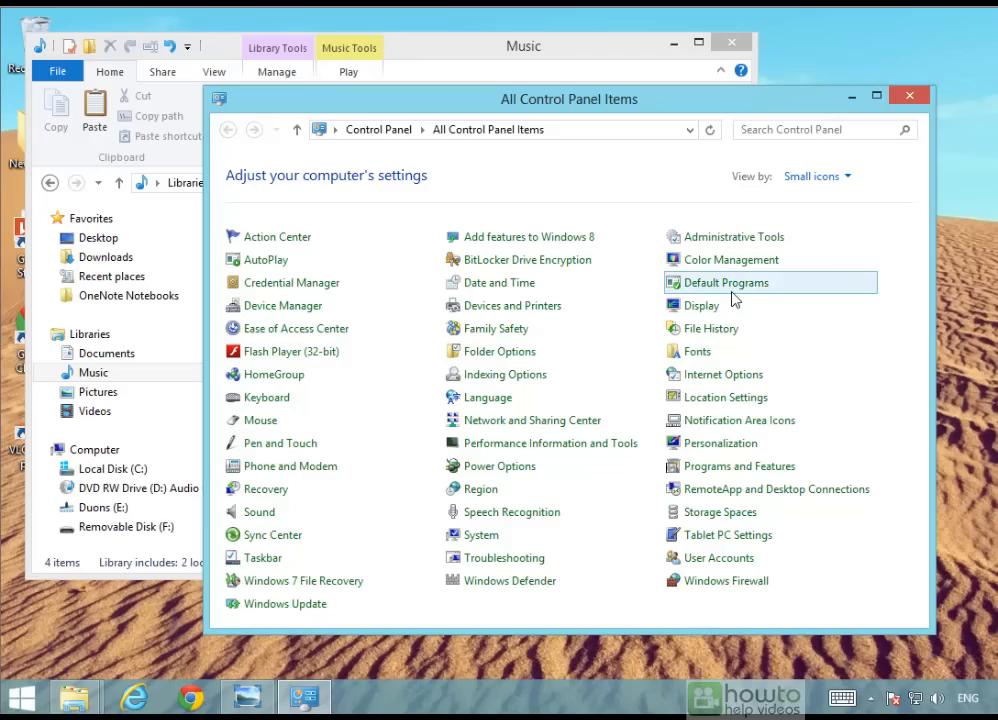
mouse_move(712, 328)
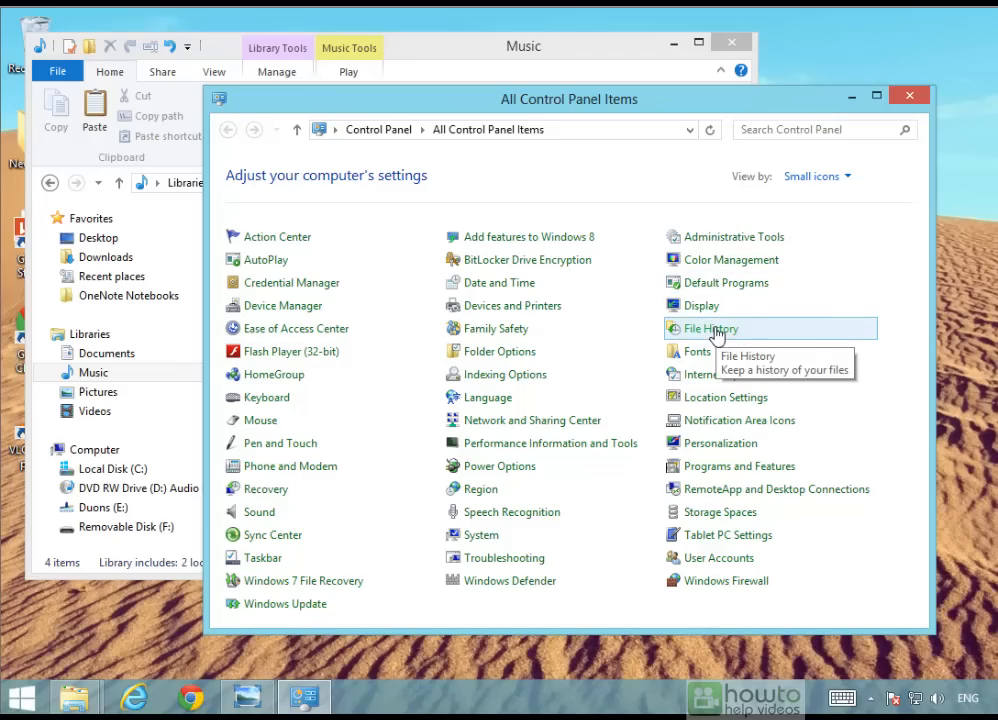
mouse_move(736, 336)
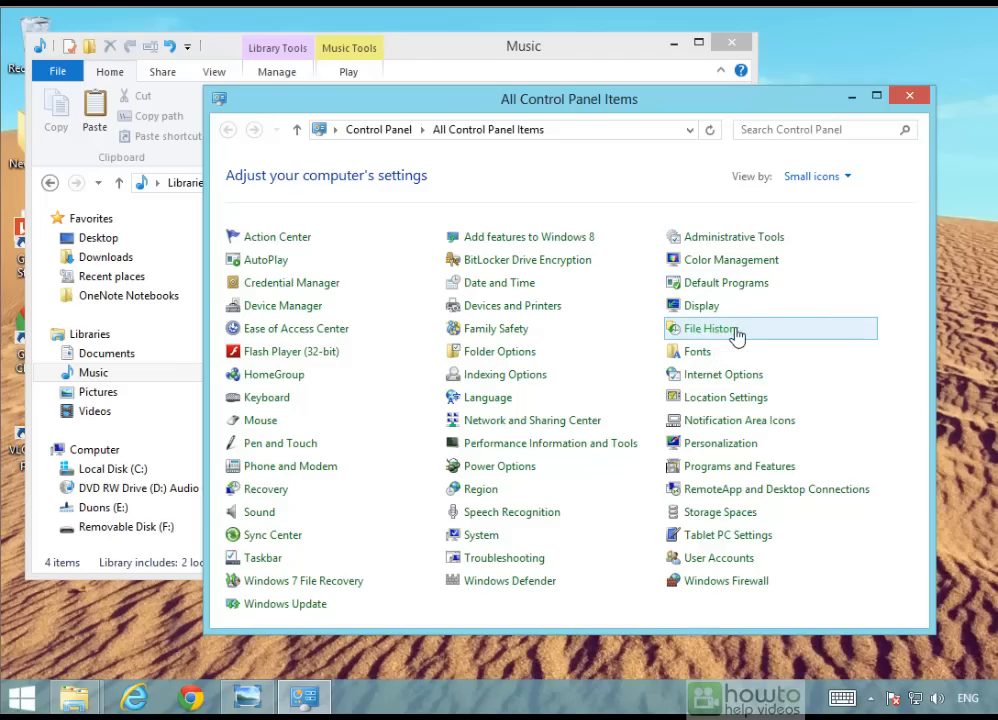
Step: Enter File History, review the drive list and keep Removable Disk (F:) as the backup drive
click(712, 328)
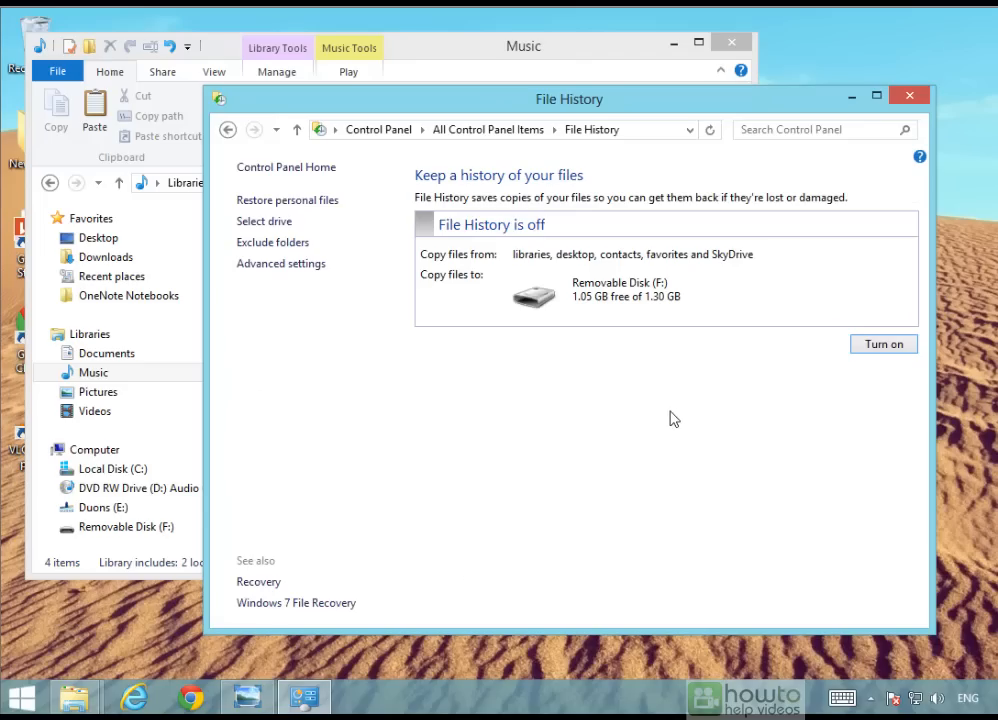
mouse_move(670, 418)
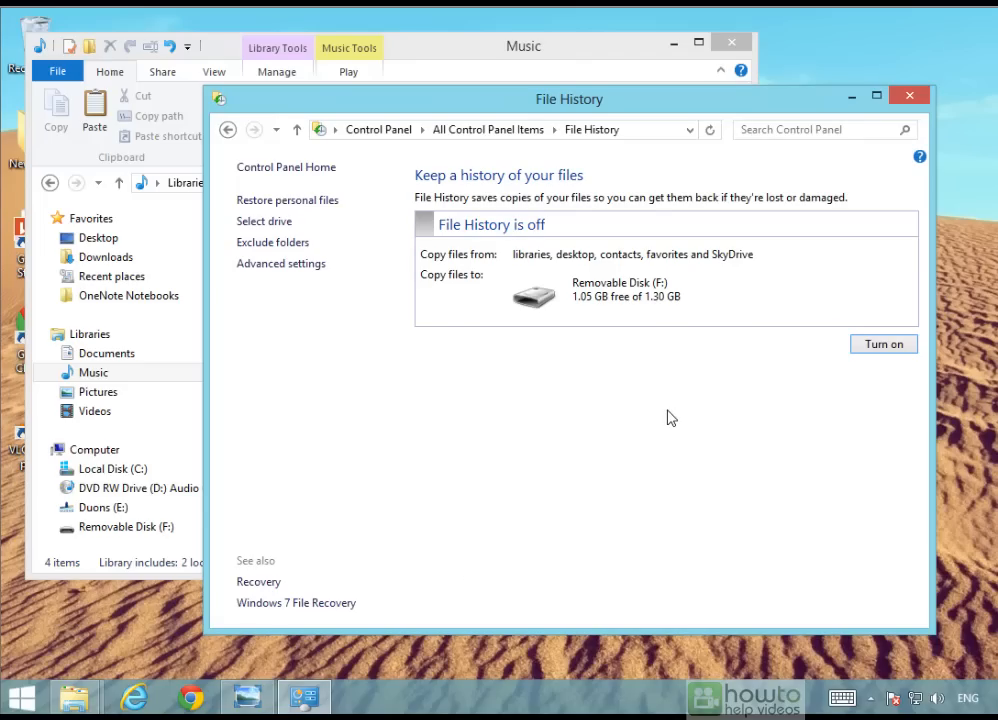
mouse_move(420, 238)
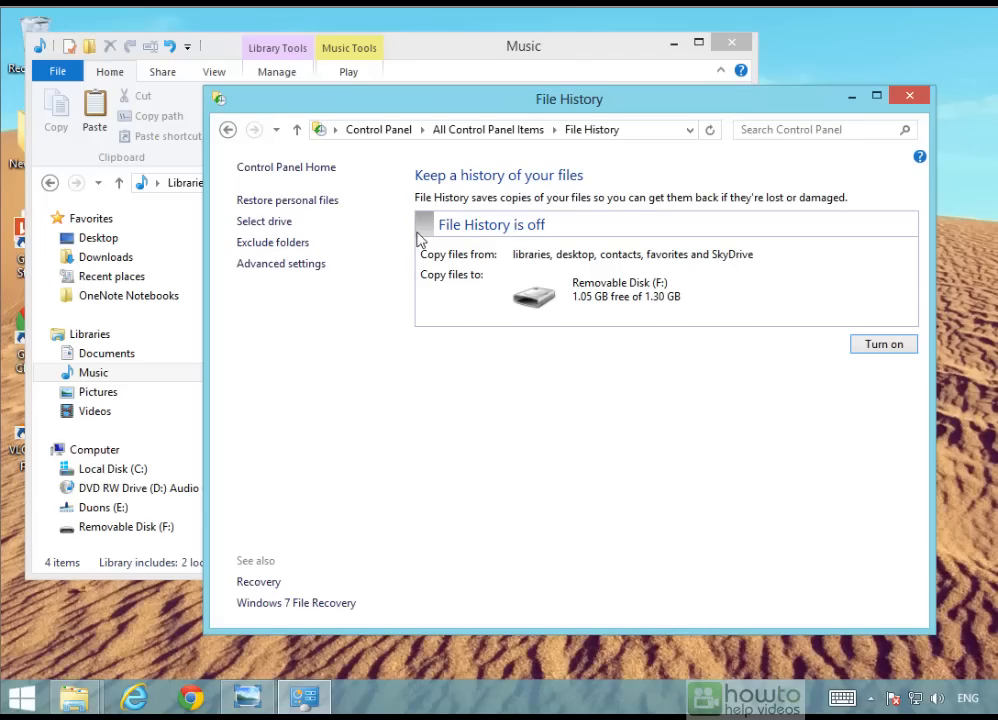
click(264, 220)
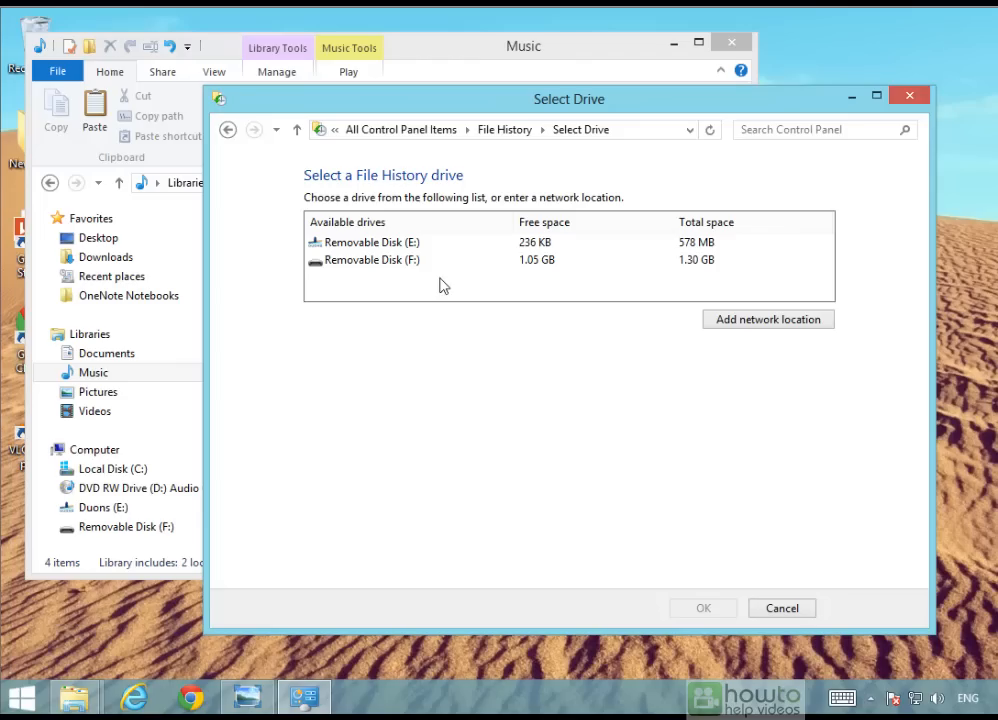
mouse_move(372, 282)
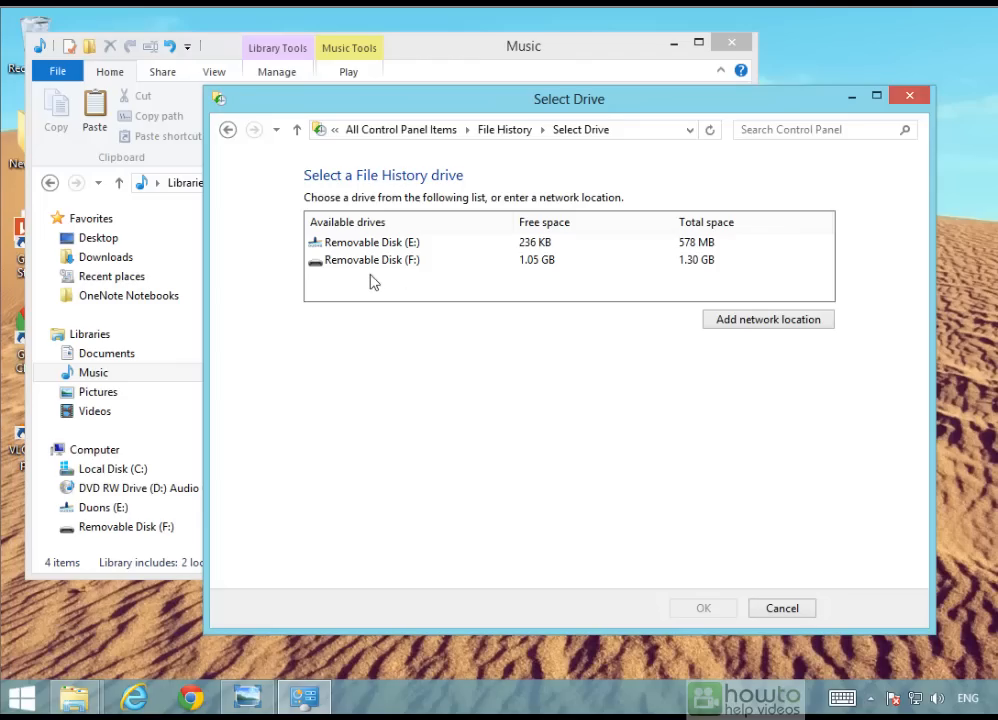
click(704, 608)
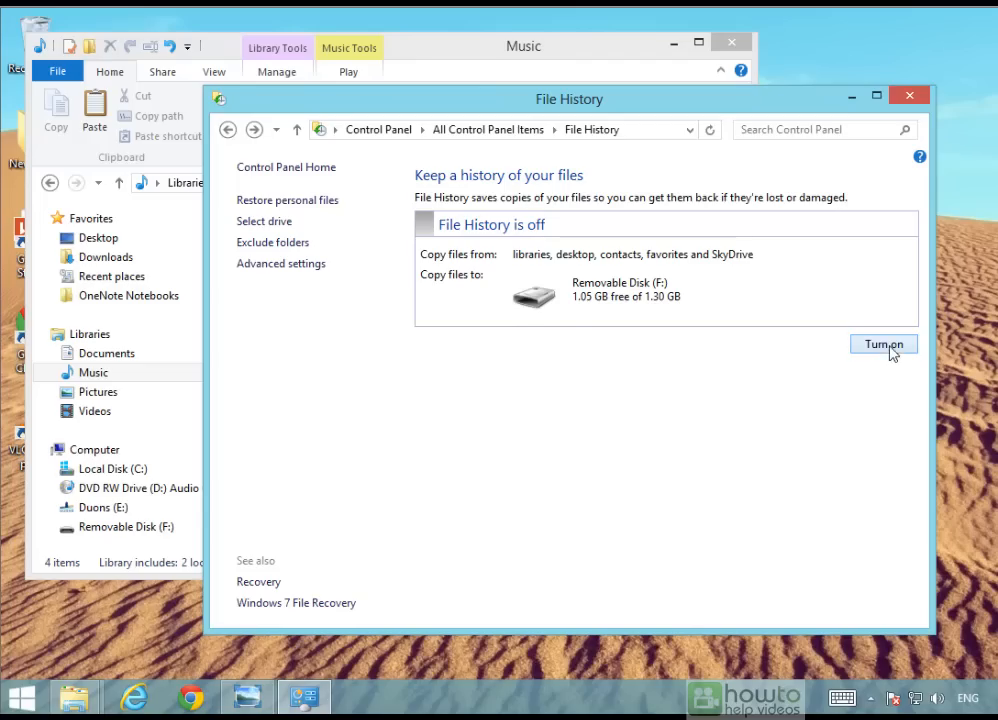
Step: Turn File History on so files start copying to Removable Disk (F:)
click(884, 344)
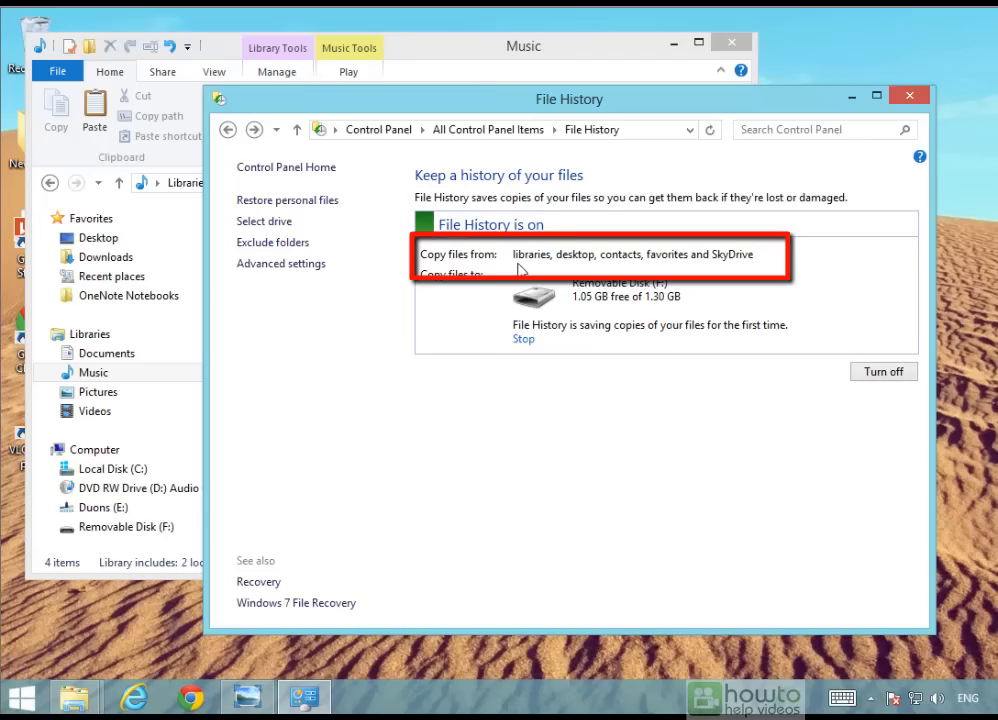
mouse_move(232, 548)
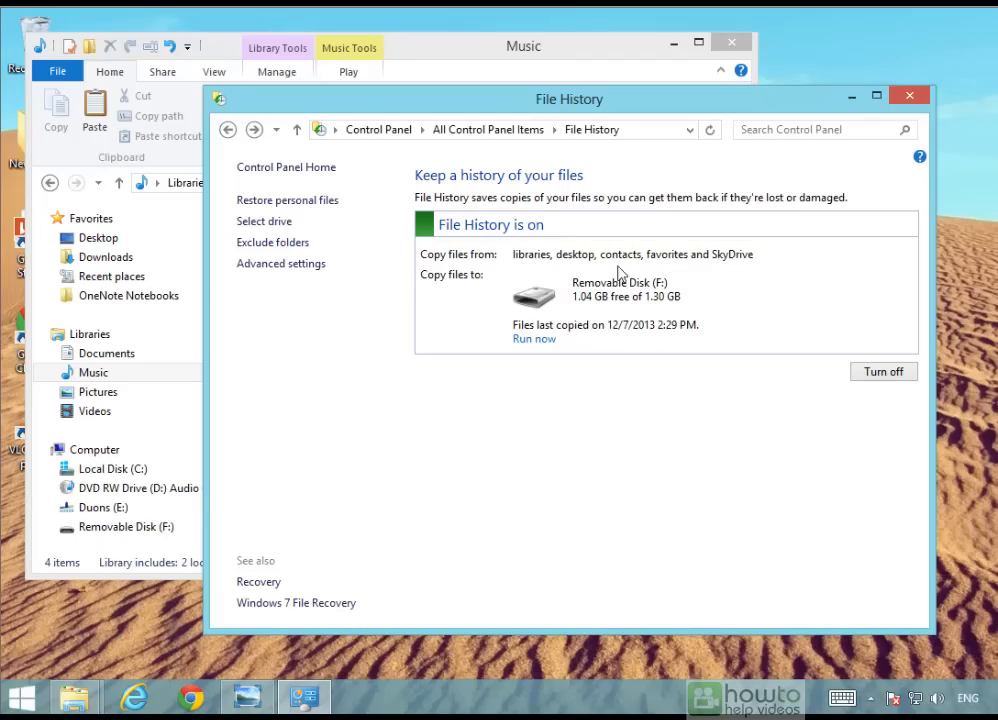
mouse_move(736, 264)
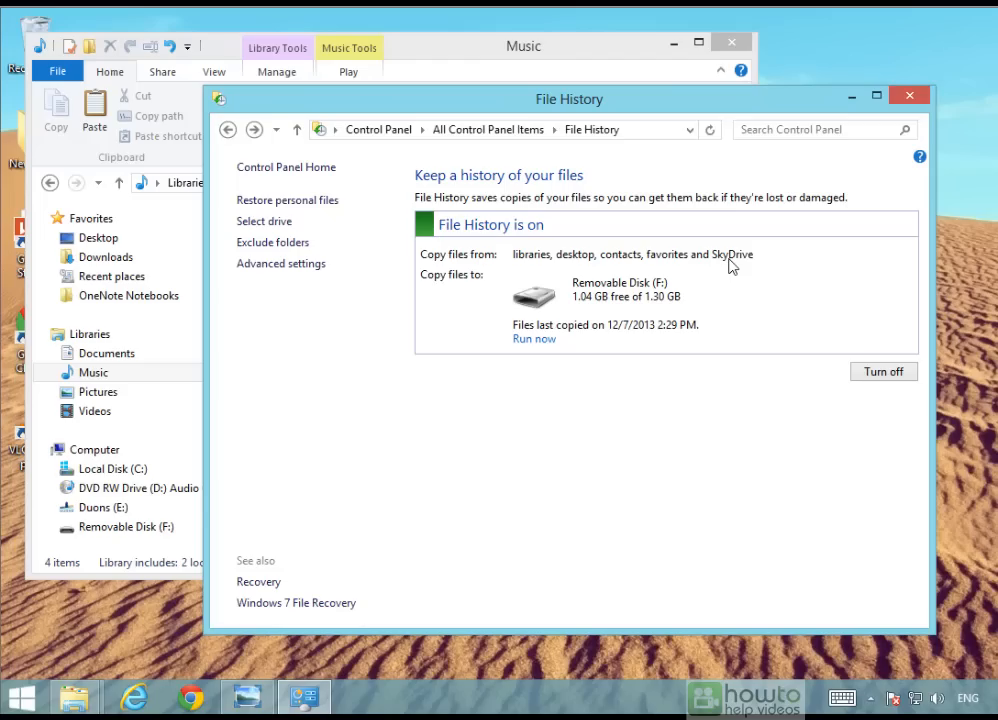
mouse_move(724, 364)
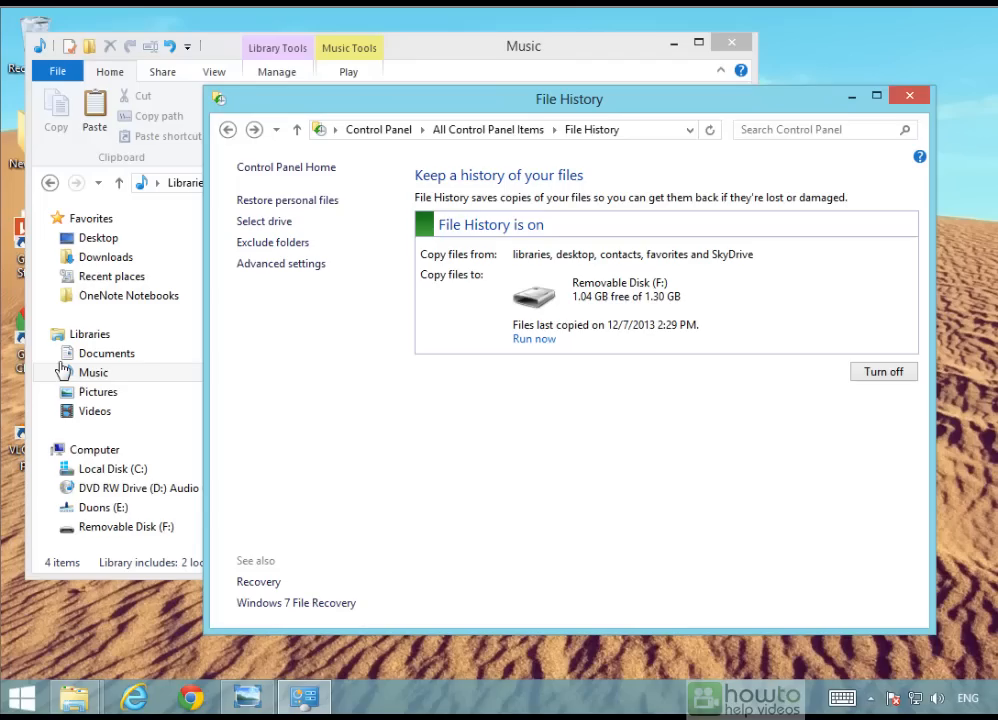
mouse_move(92, 358)
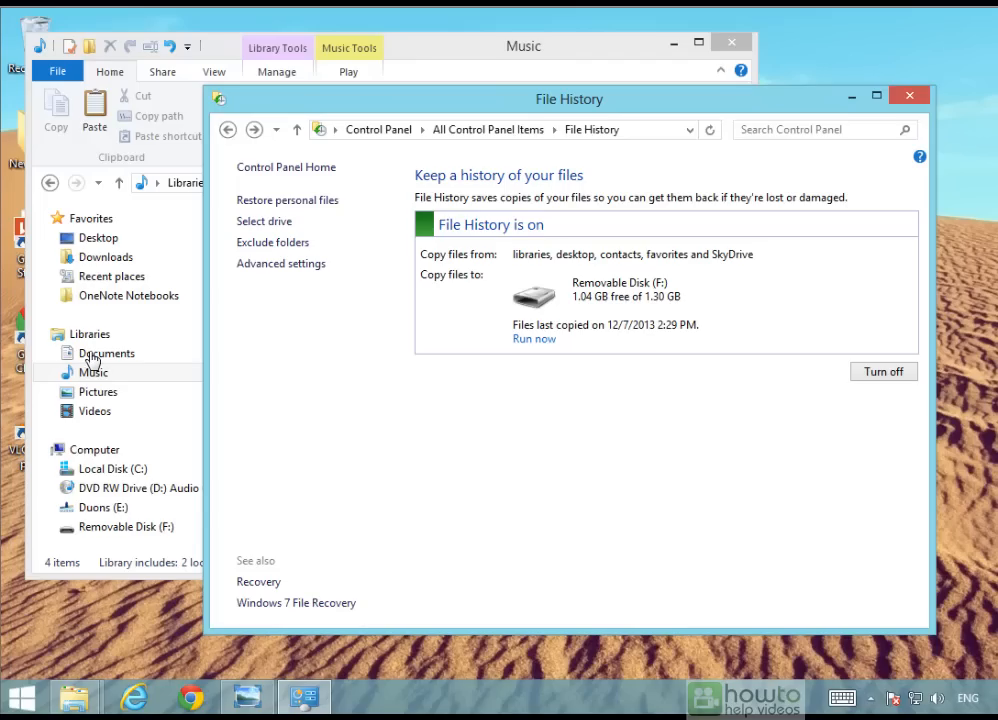
mouse_move(156, 470)
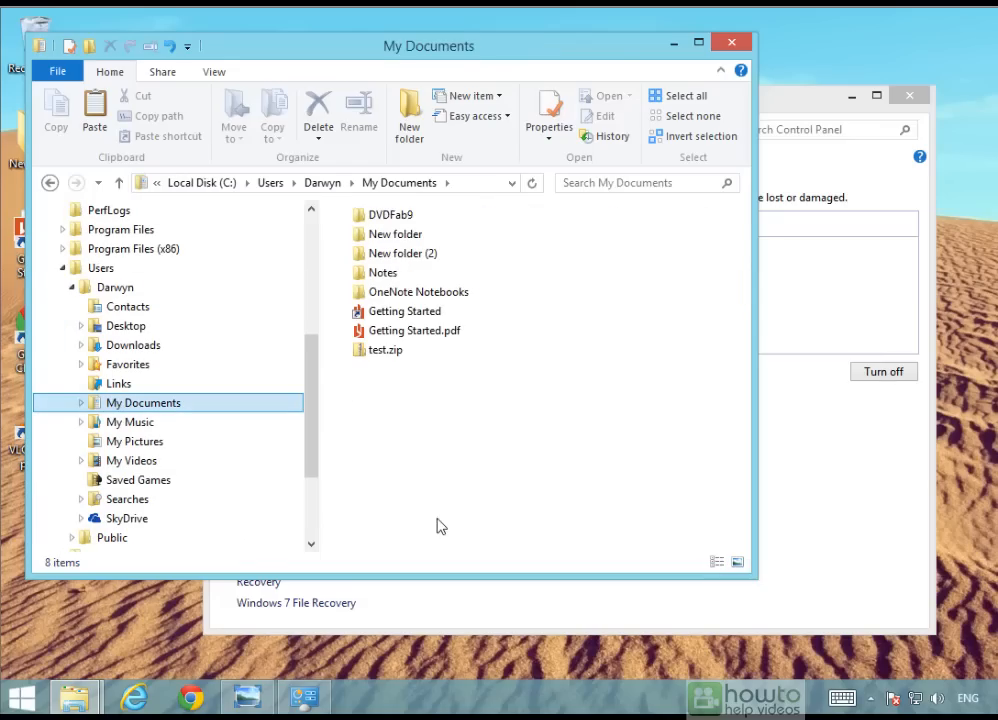
mouse_move(640, 124)
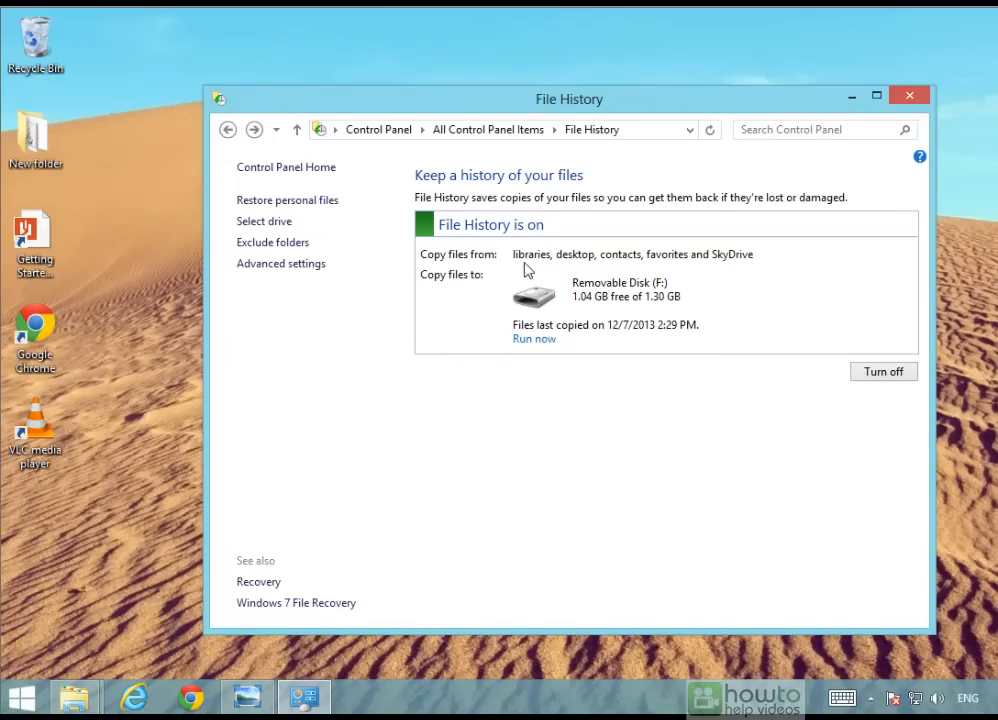
mouse_move(564, 452)
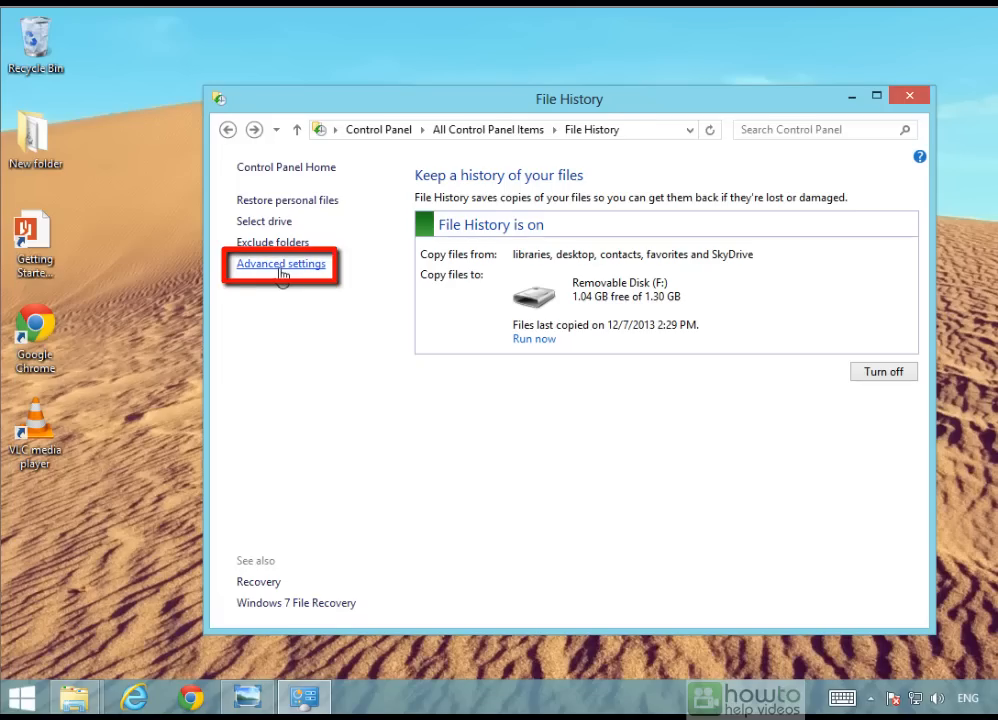
Step: In Advanced Settings, save copies Daily and keep saved versions Until space is needed
click(280, 264)
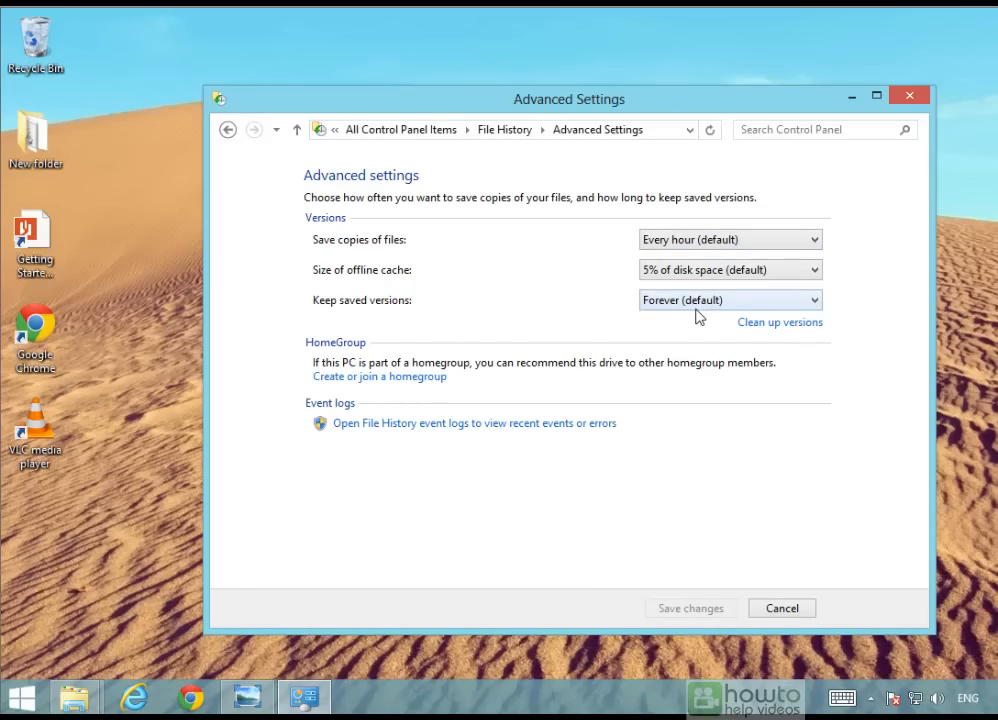
click(730, 240)
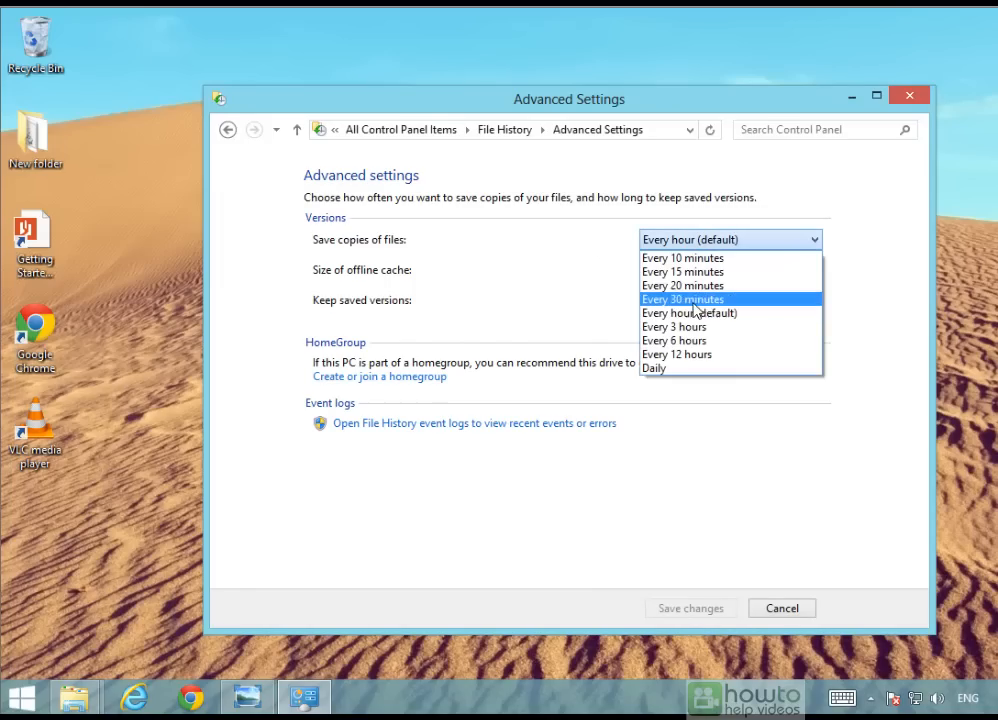
click(654, 368)
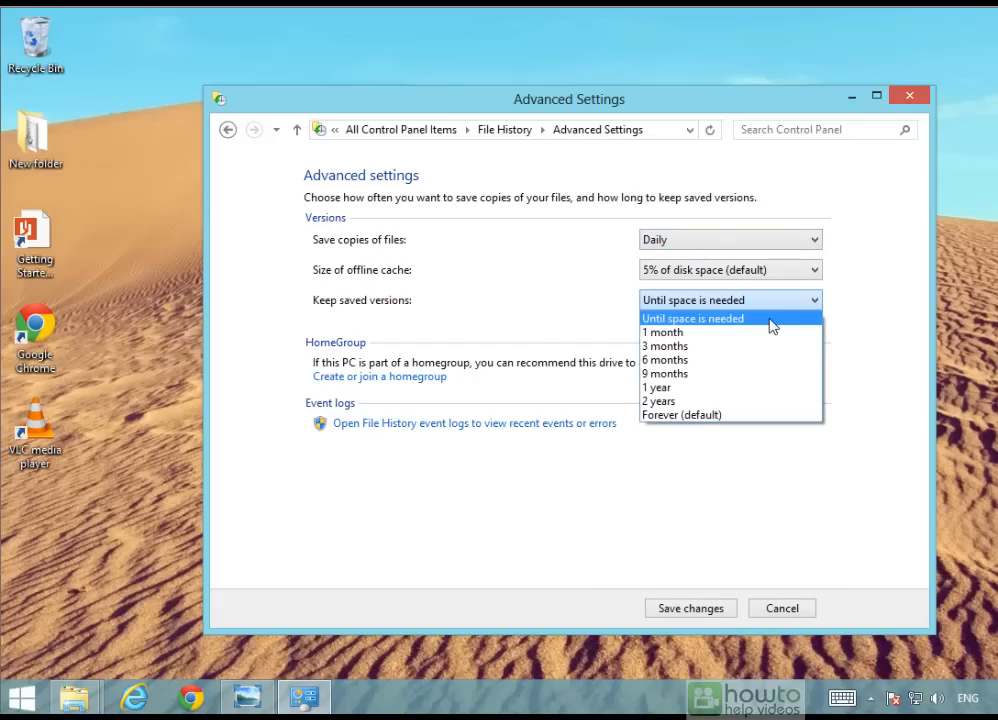
mouse_move(778, 316)
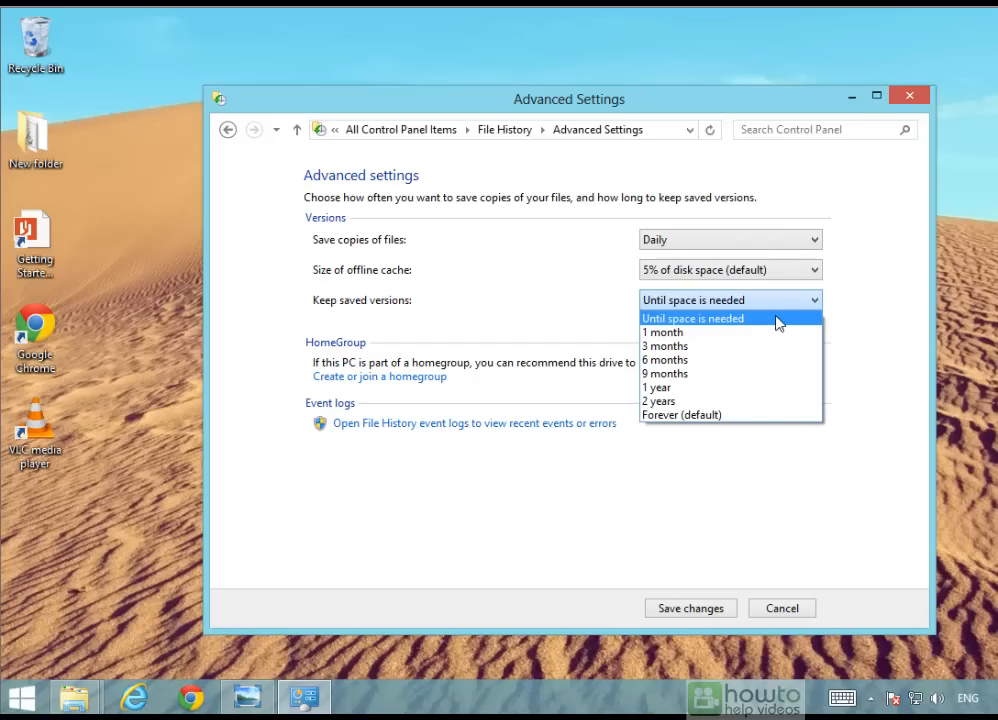
click(692, 318)
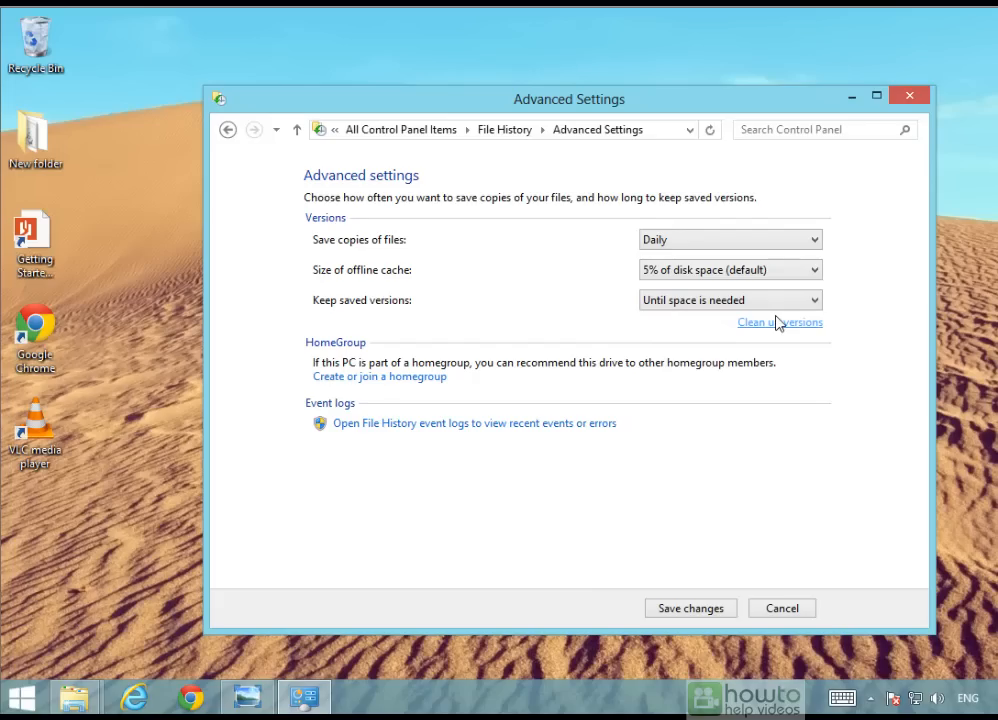